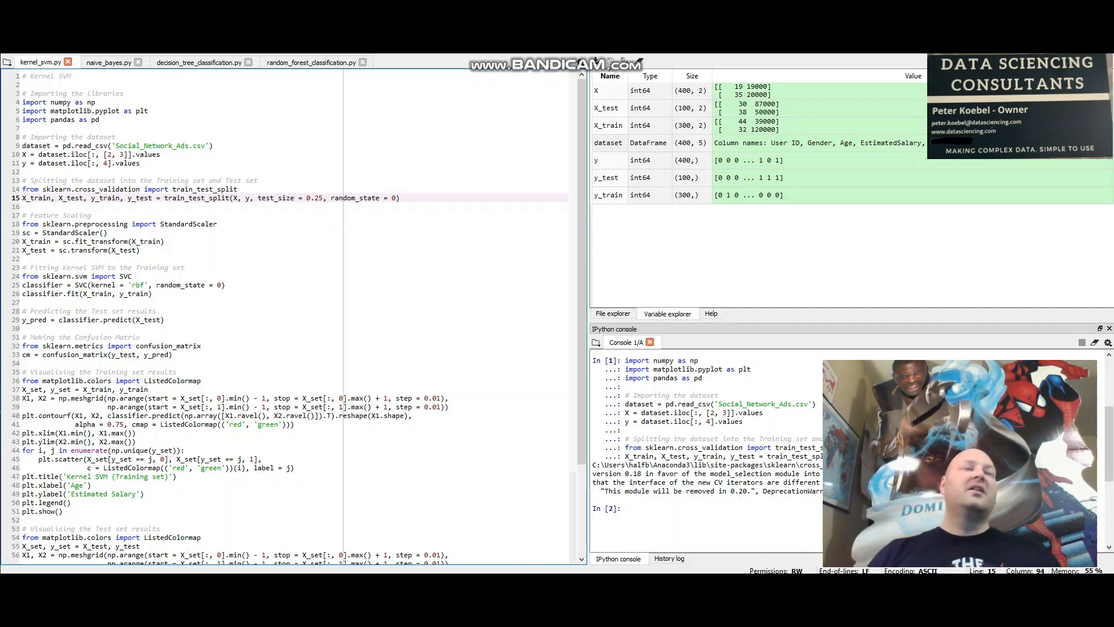
Step: Run kernel_svm.py lines 1–51, through the training-set plot, in the IPython console
left_click(56, 511)
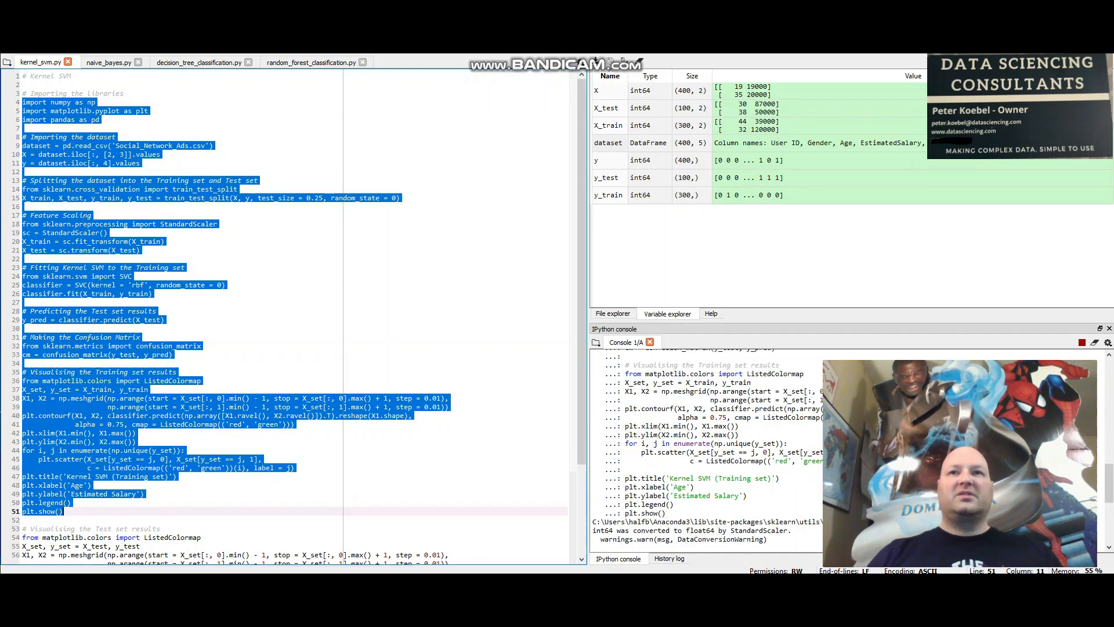
key("Return")
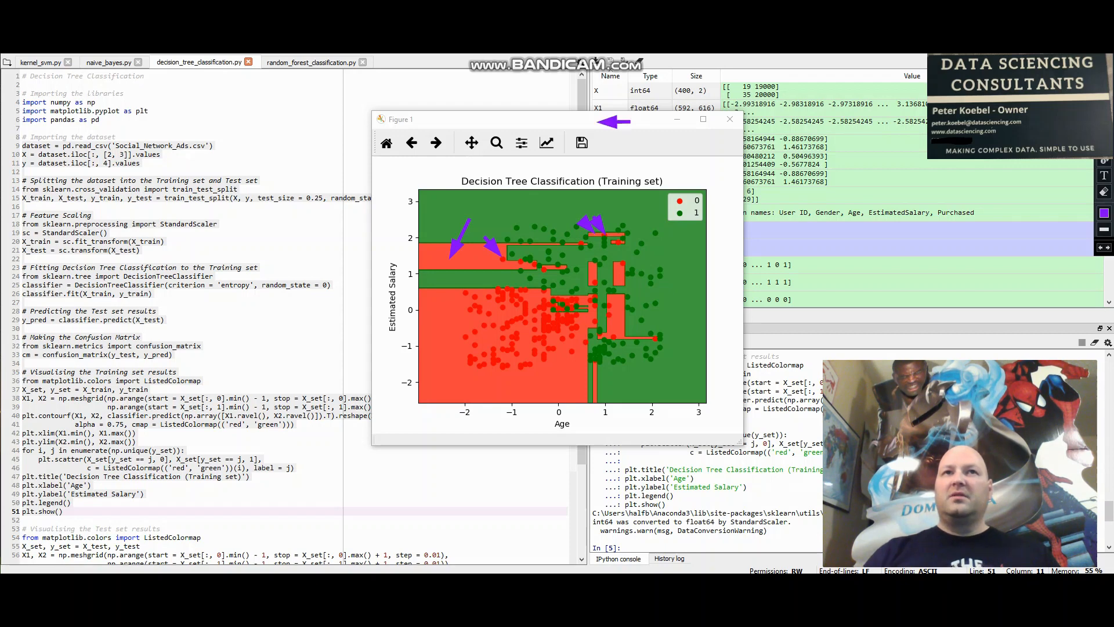
mouse_move(630, 130)
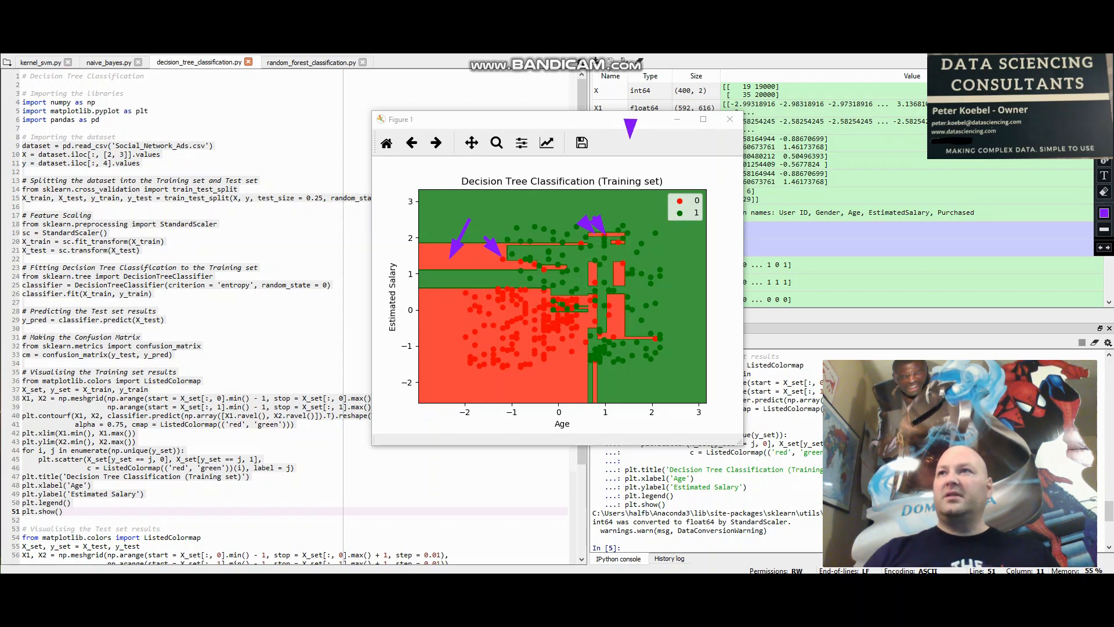